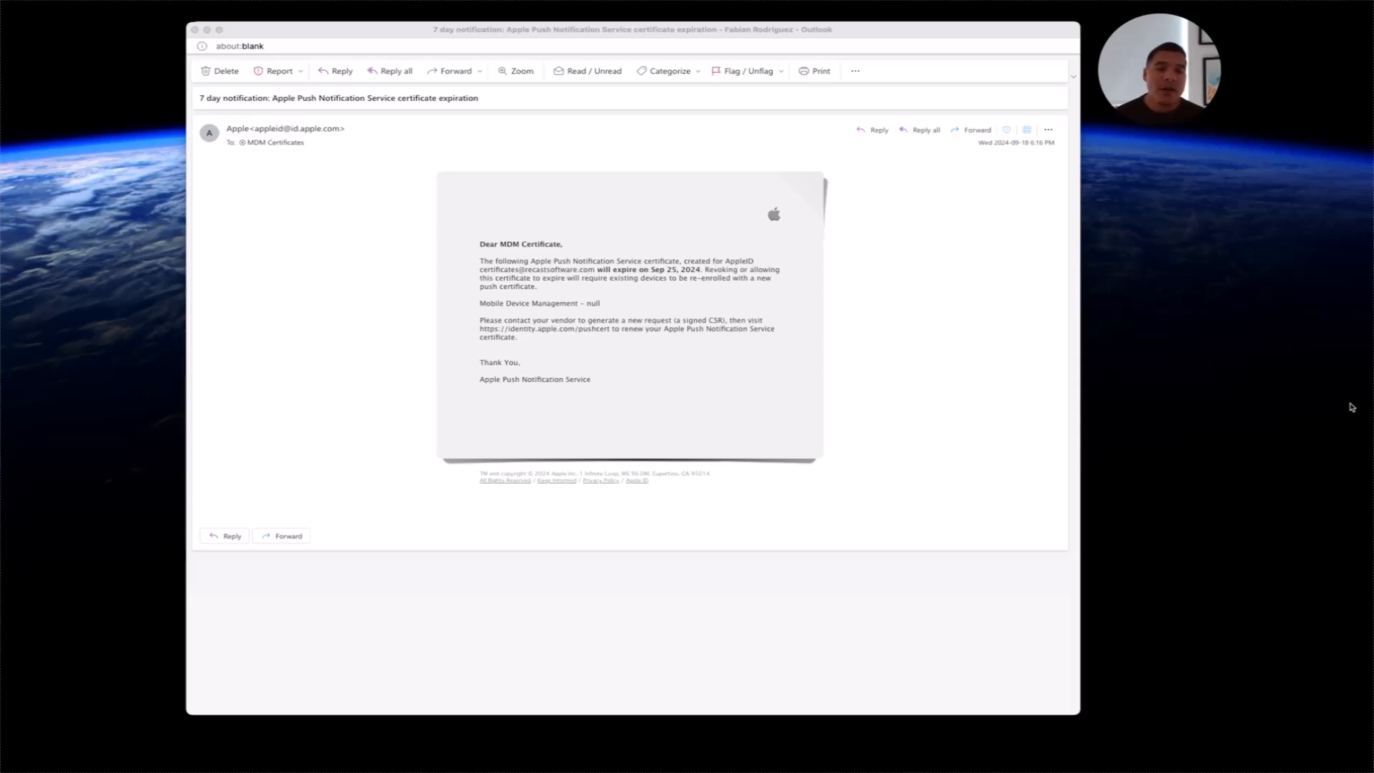
pyautogui.moveTo(1239, 362)
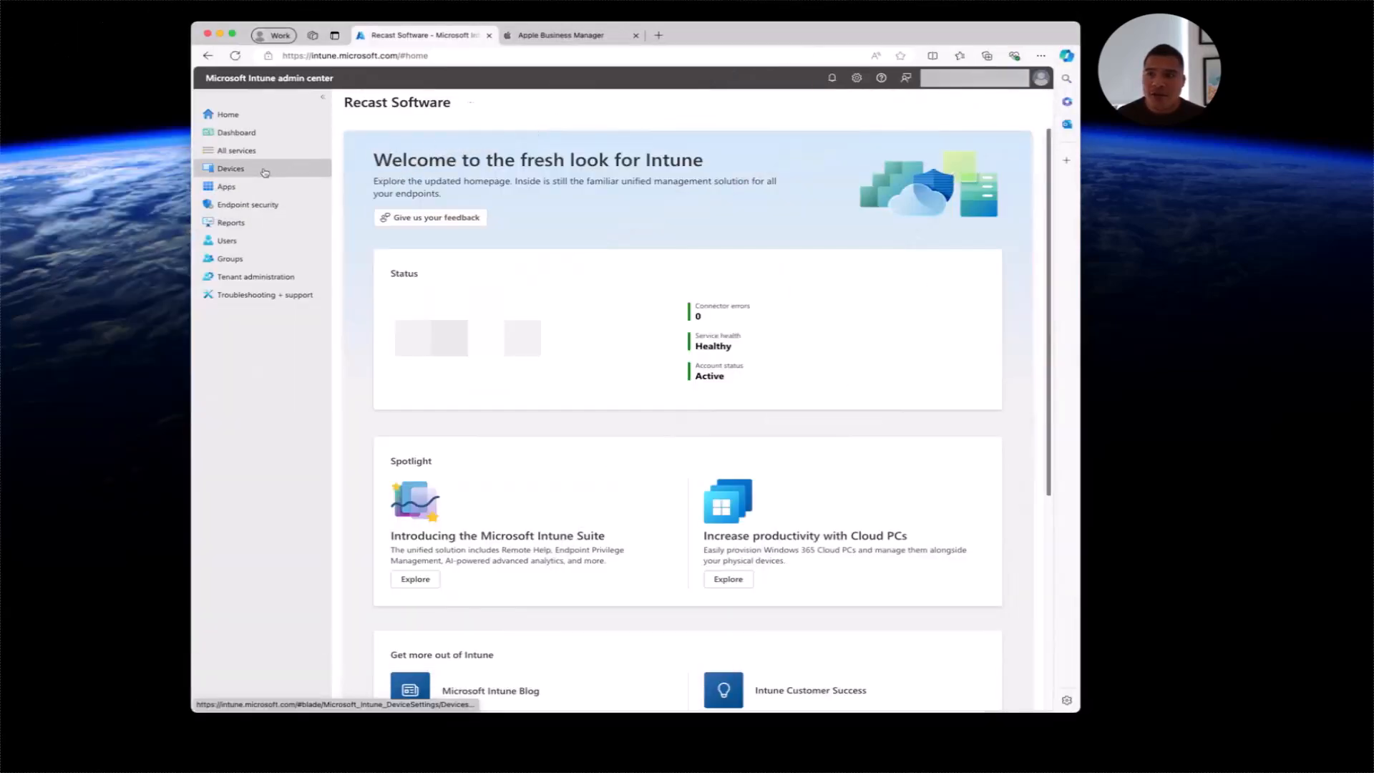
# - Show the Apple tab of Devices > Enrollment, listing the Apple MDM Push Certificate prerequisite
pyautogui.click(231, 168)
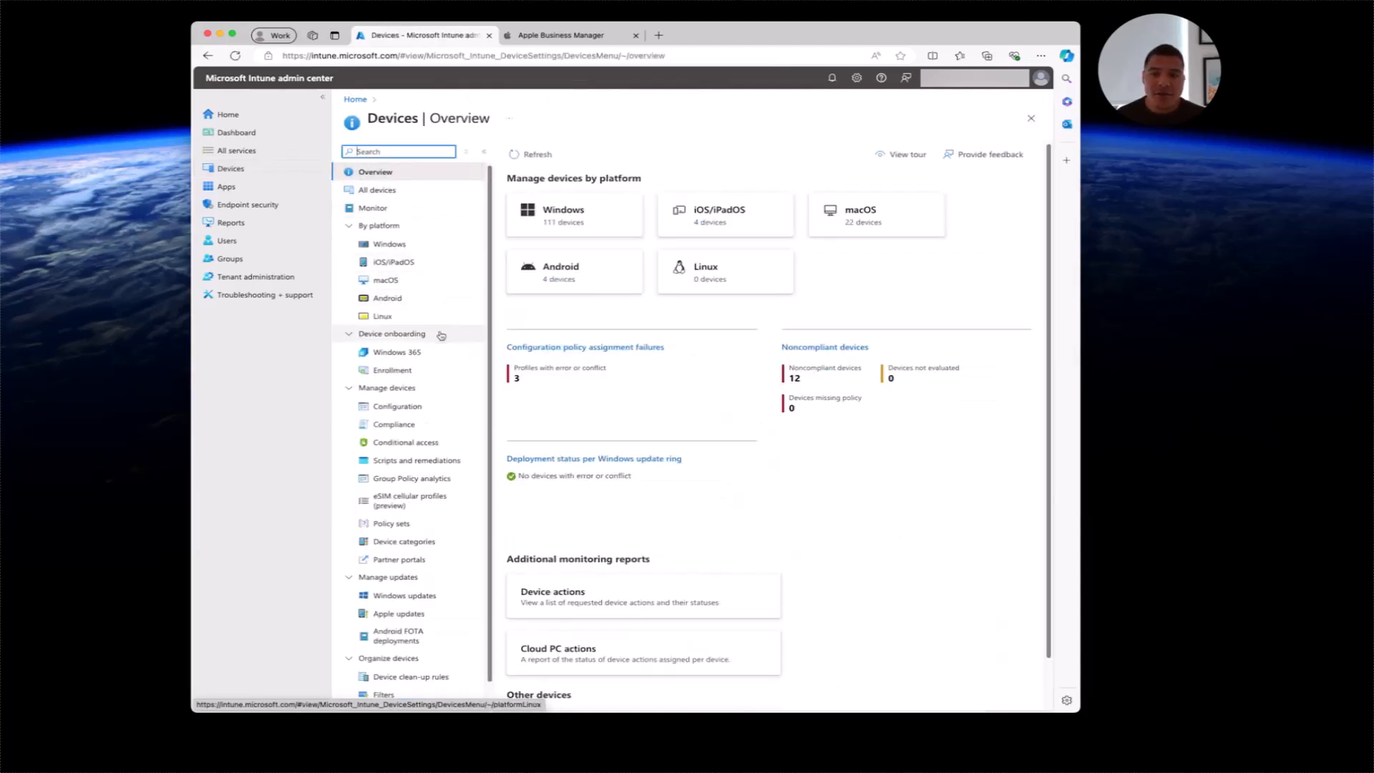
pyautogui.click(392, 370)
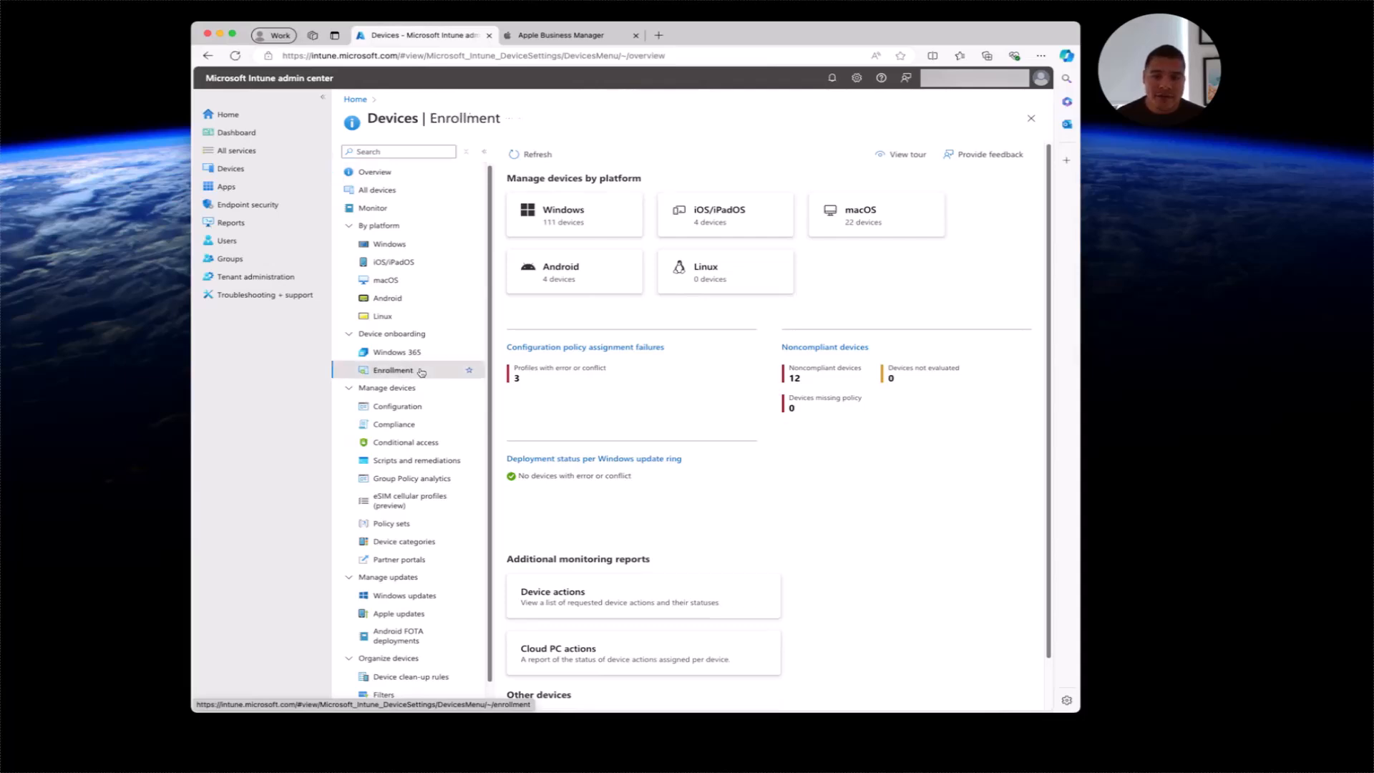
pyautogui.click(393, 370)
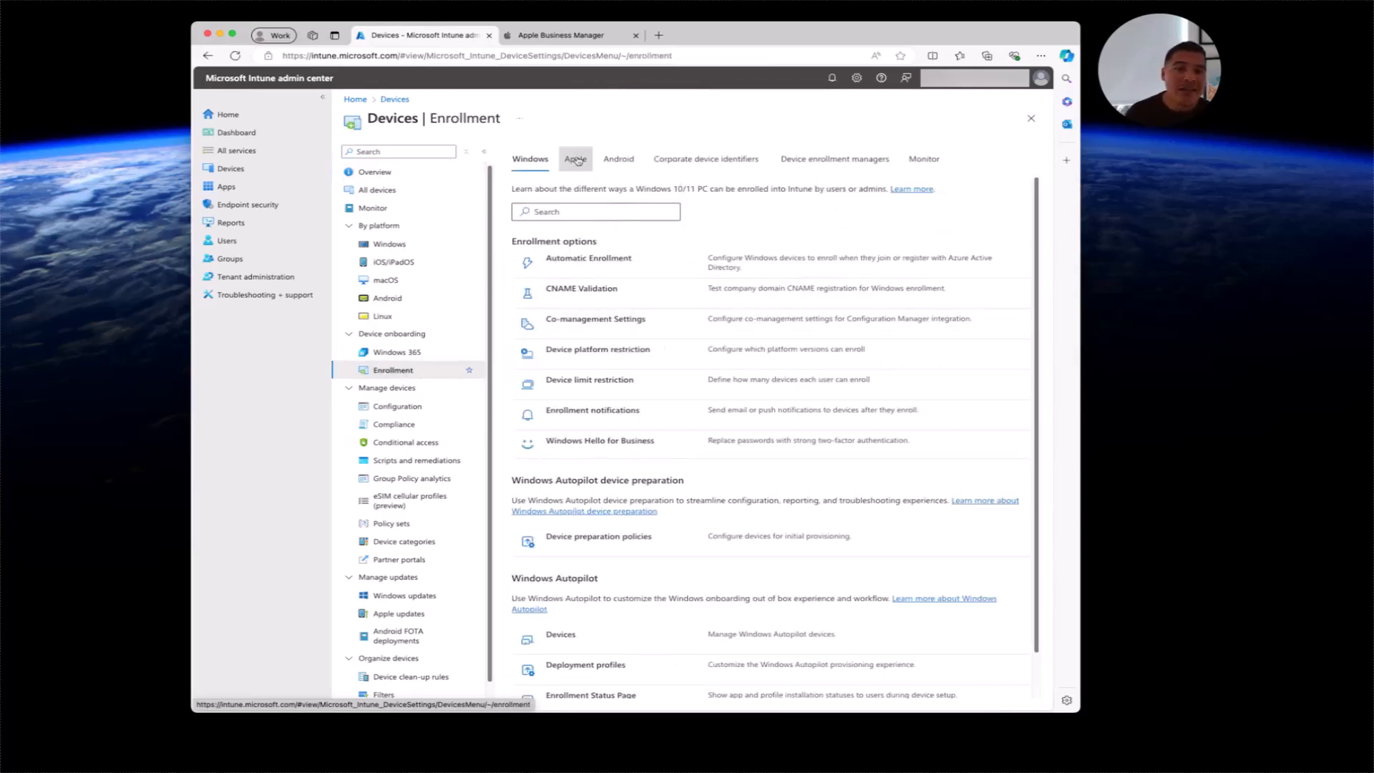
pyautogui.click(575, 159)
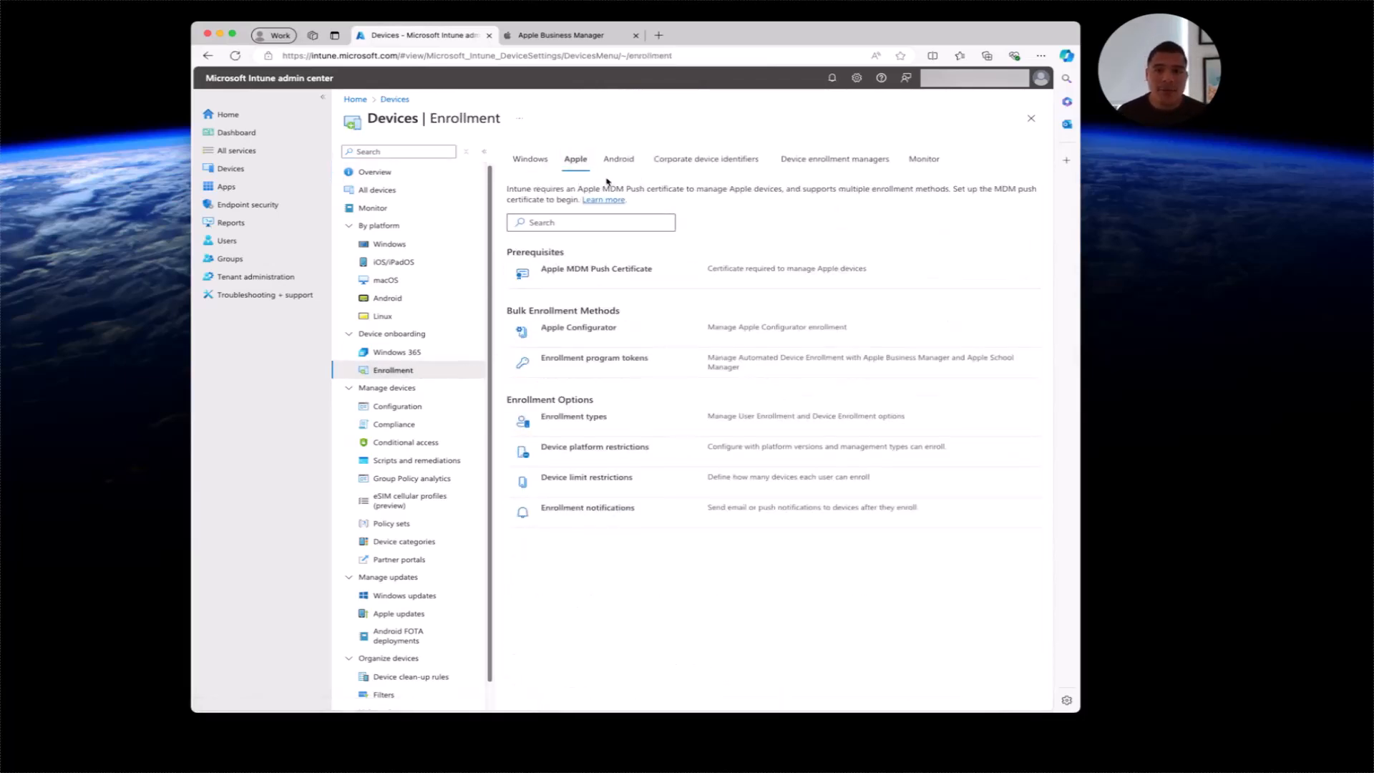
pyautogui.moveTo(617, 278)
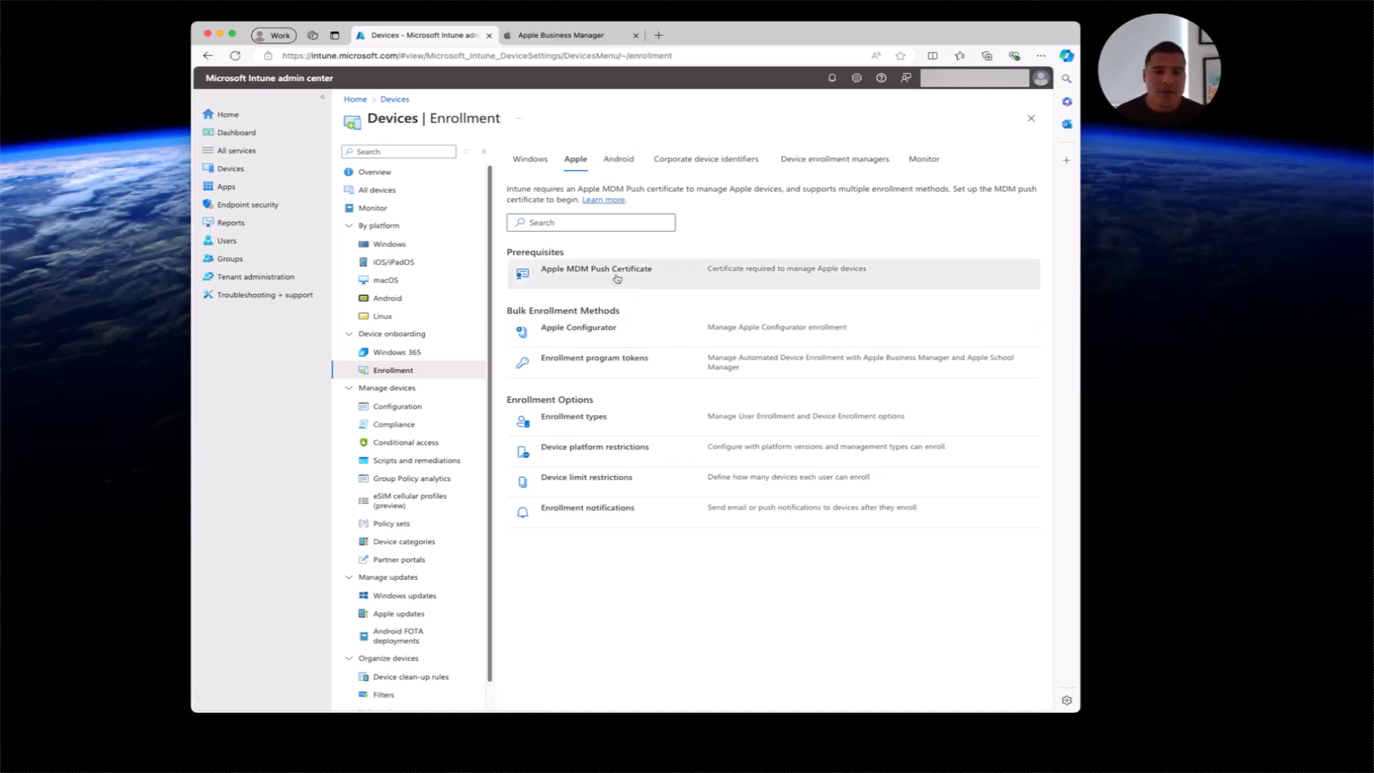
pyautogui.moveTo(618, 276)
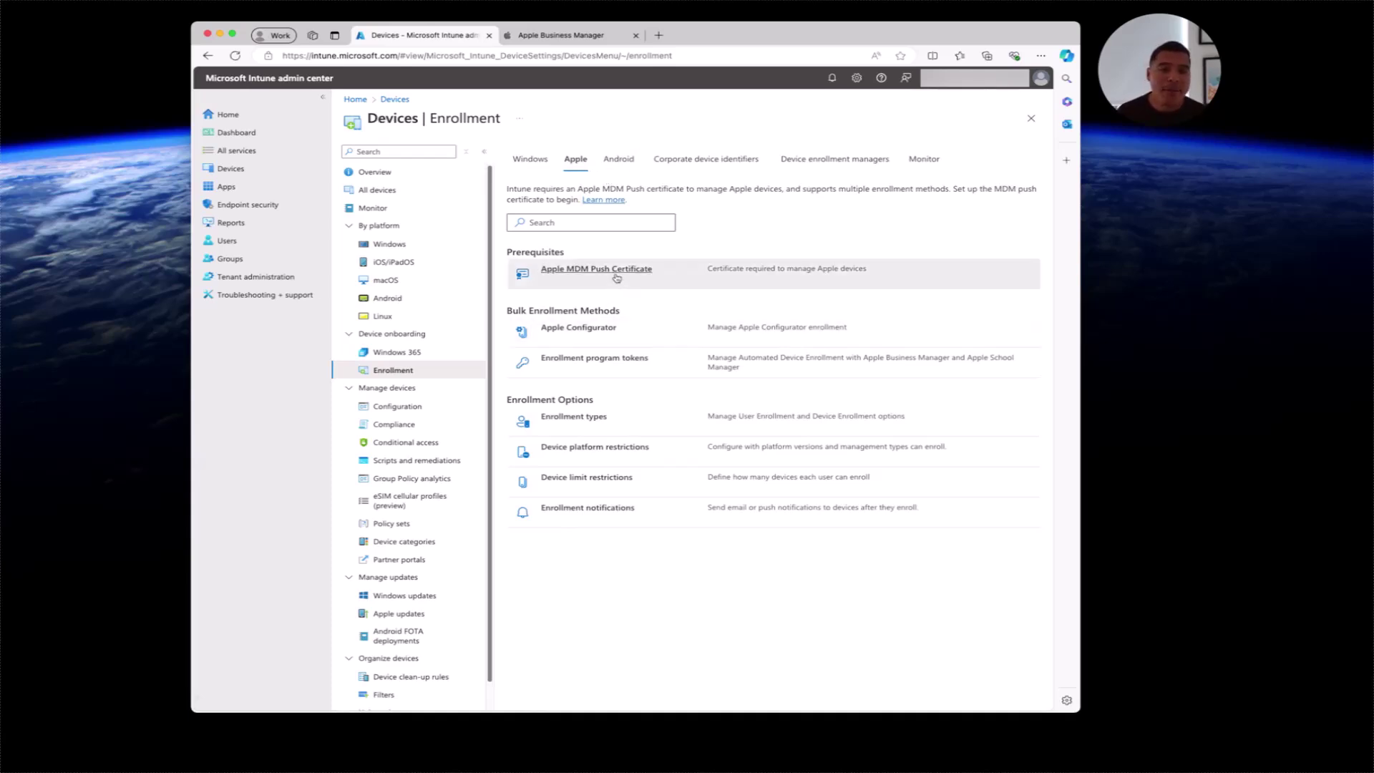
# - In Apple MDM Push Certificate settings, agree to data sharing and download IntuneCSR.csr
pyautogui.click(596, 269)
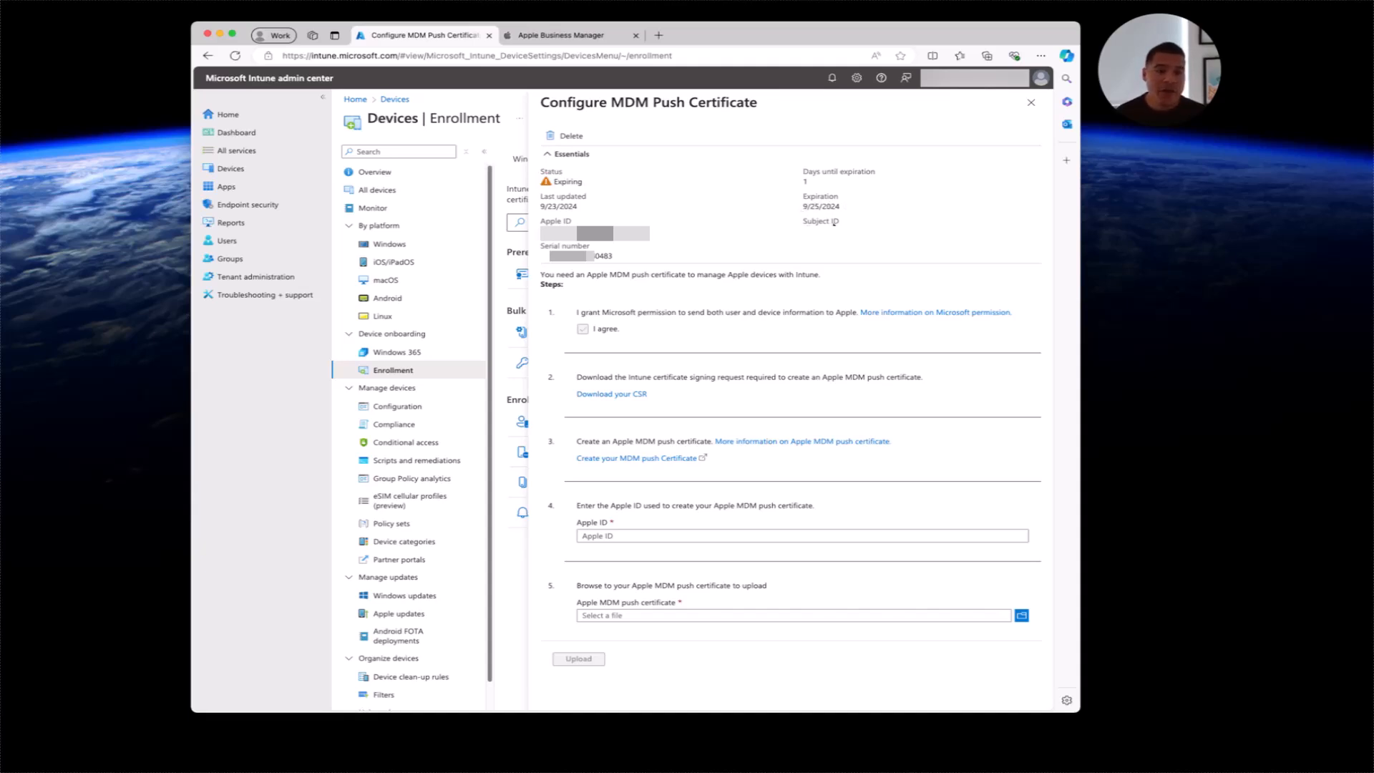
pyautogui.moveTo(663, 343)
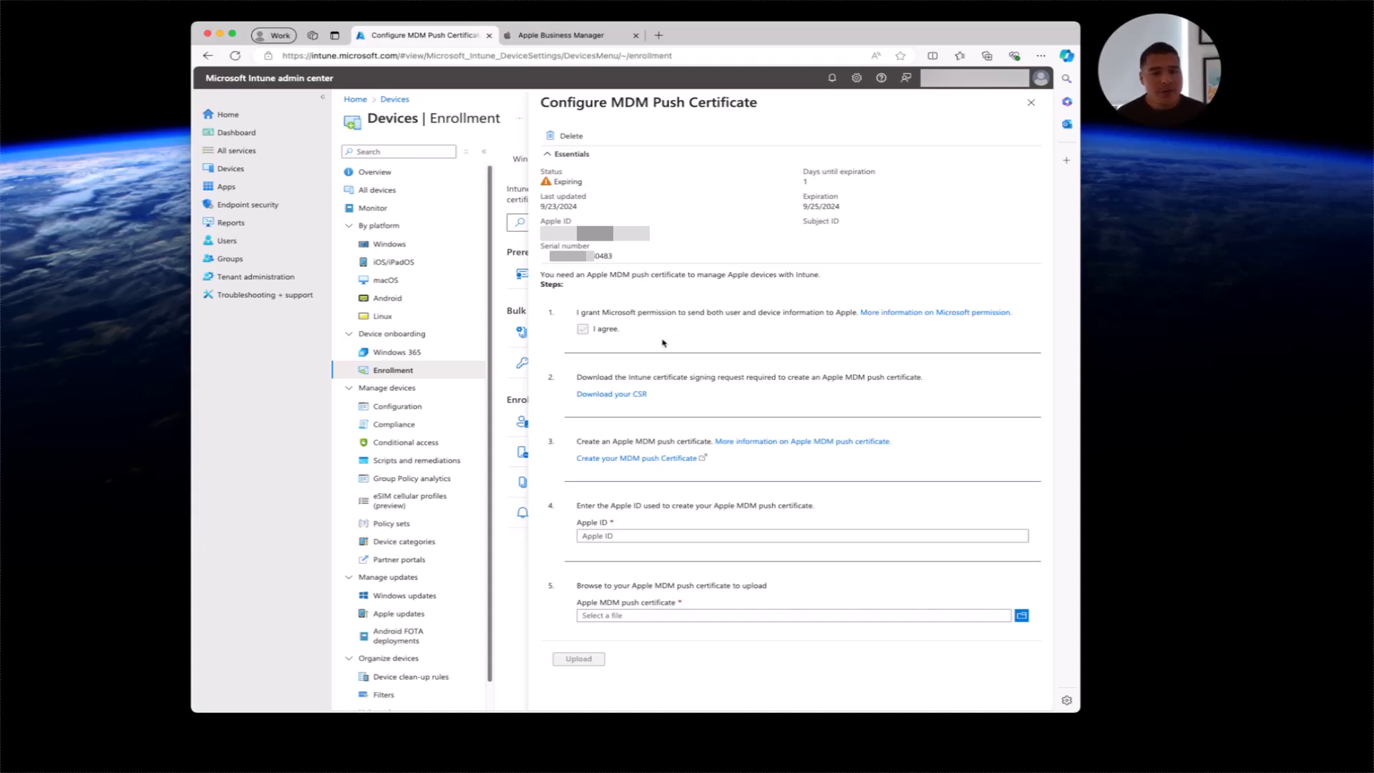
pyautogui.moveTo(35, 144)
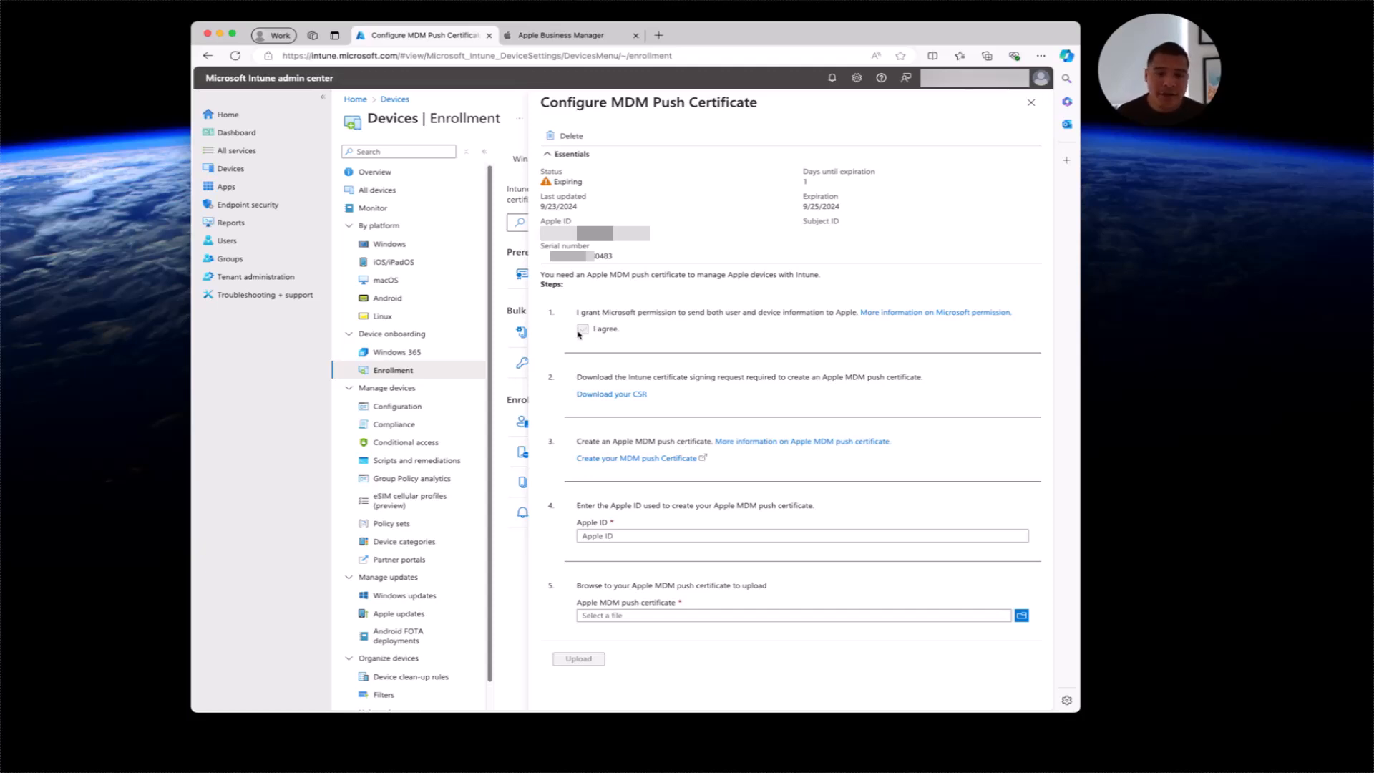
pyautogui.click(583, 330)
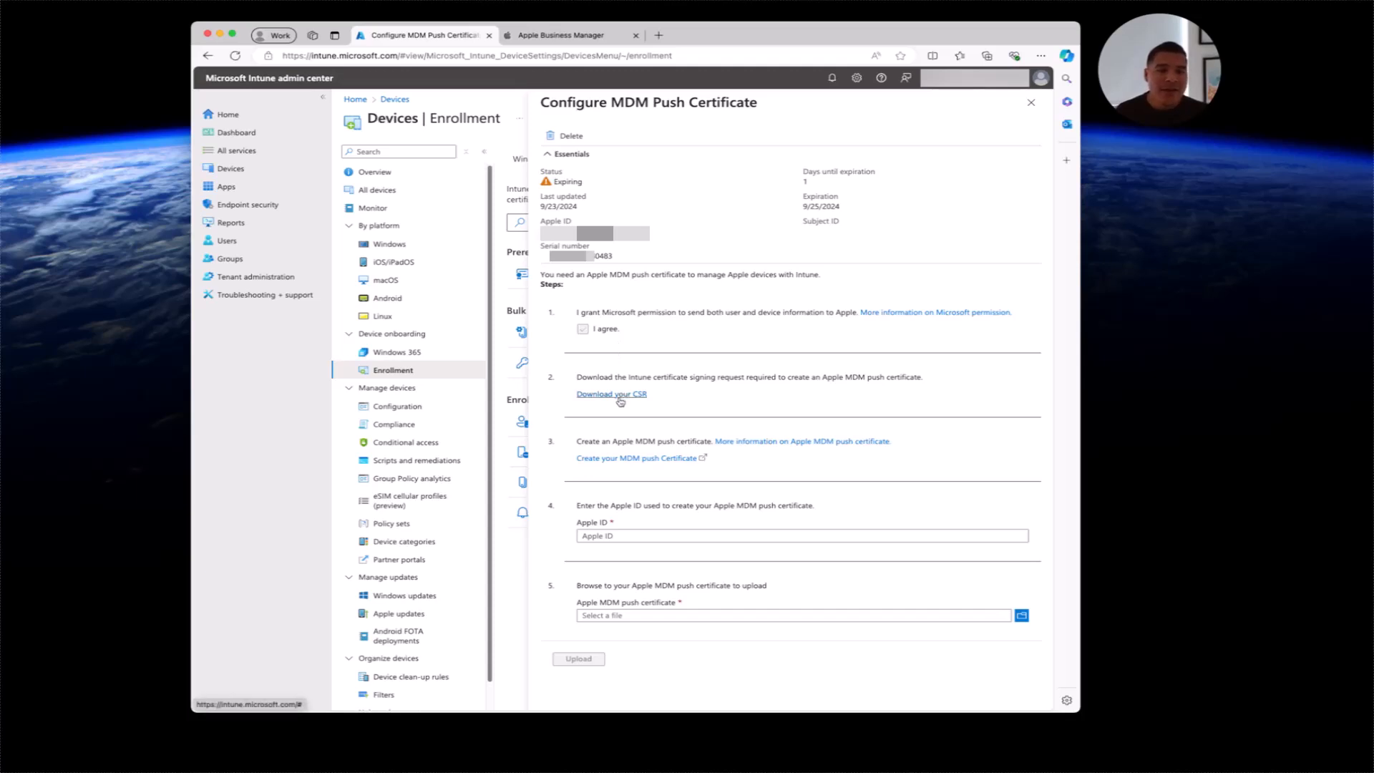
pyautogui.click(611, 394)
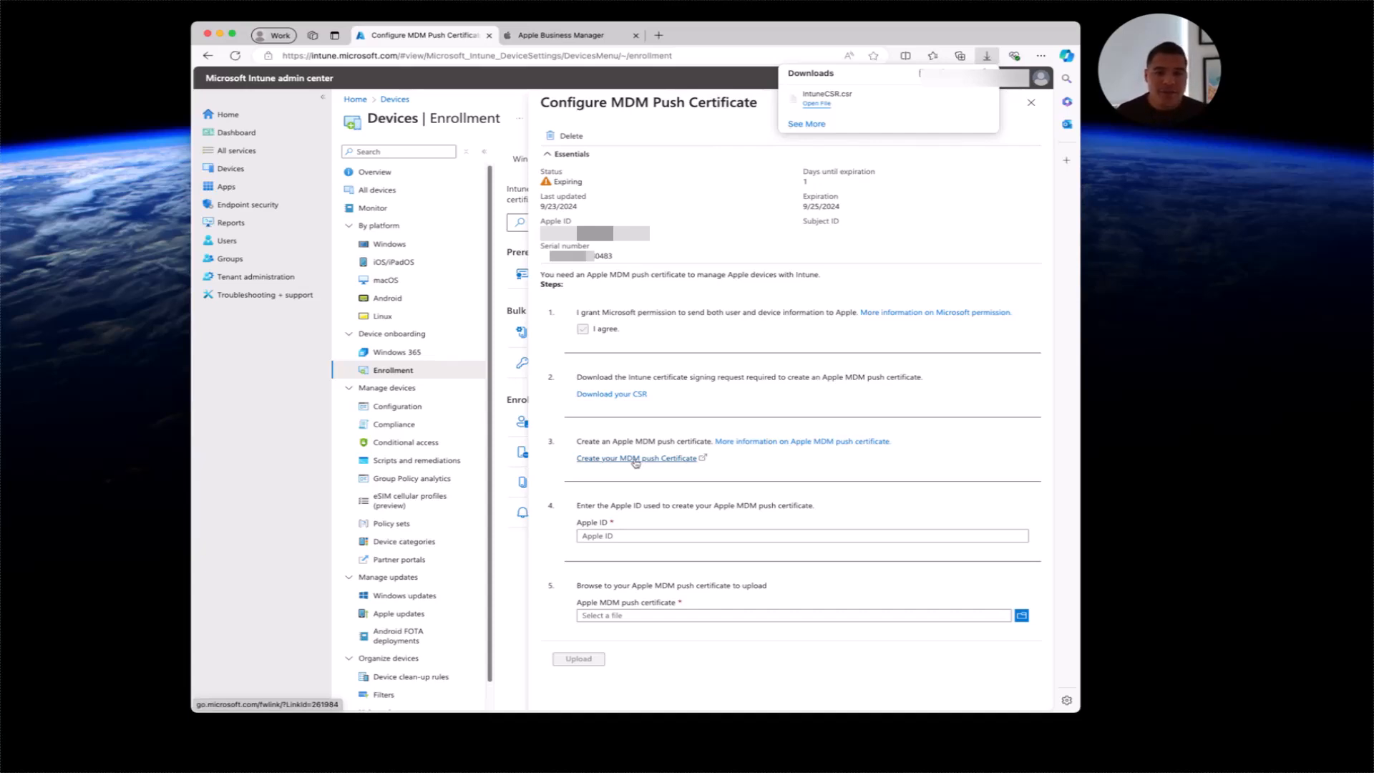
# - Open the 'Create your MDM push Certificate' link in a new browser tab
pyautogui.rightClick(635, 458)
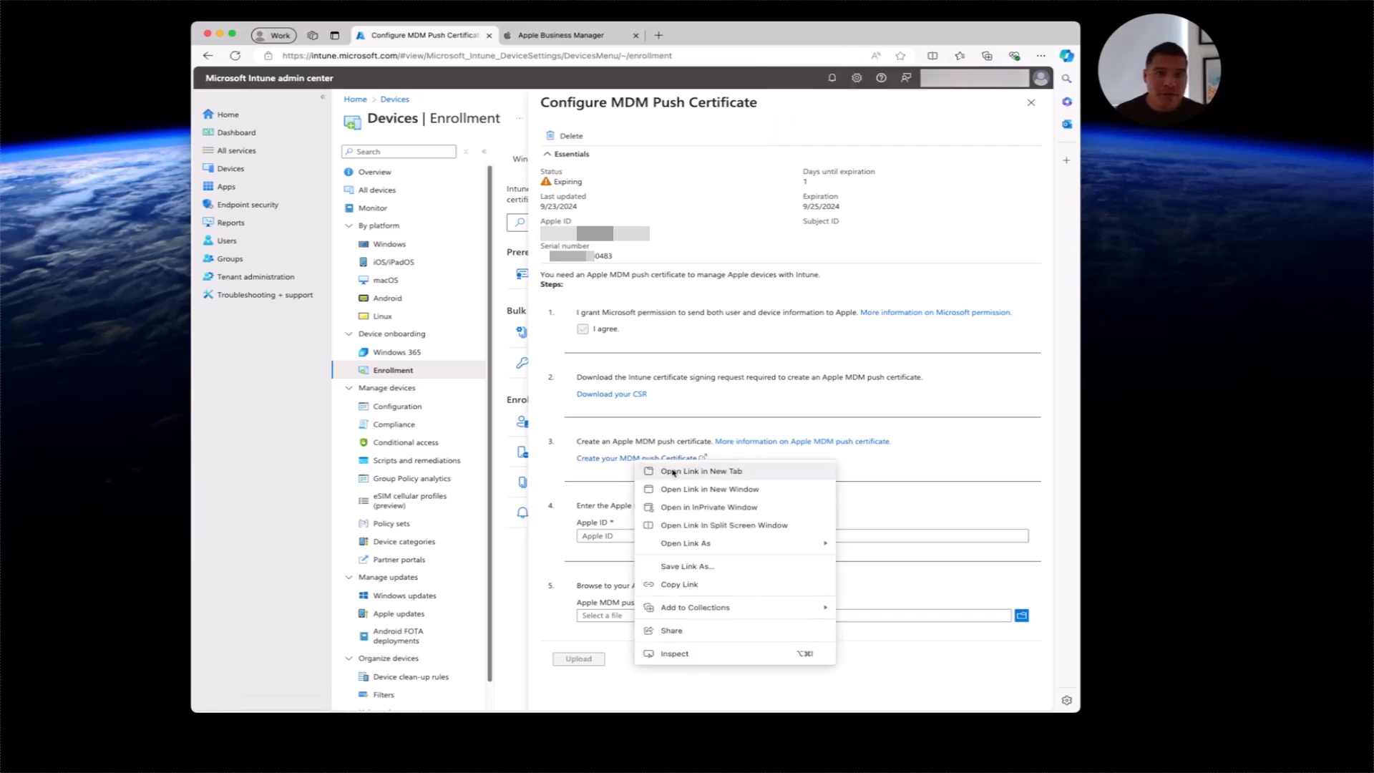
pyautogui.click(701, 471)
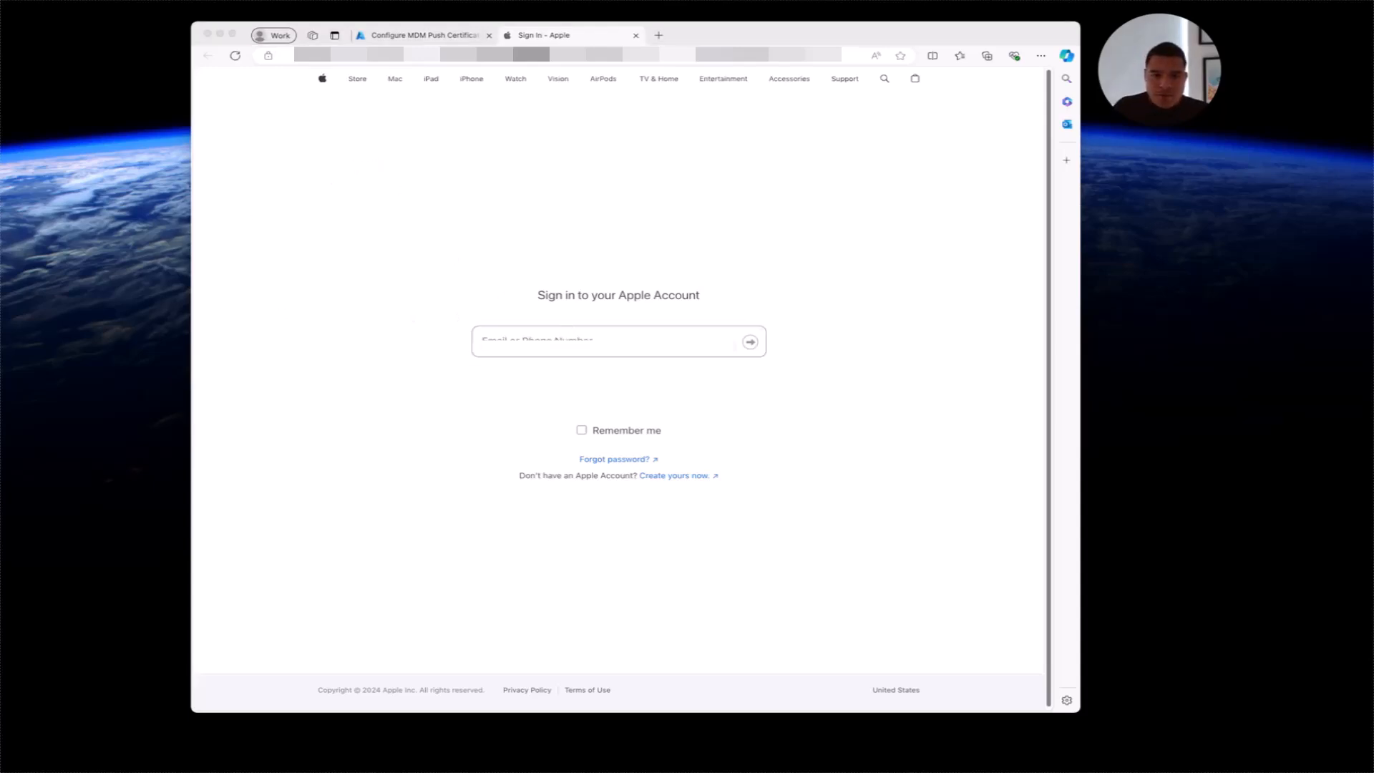
# - Sign in to the Apple Push Certificates Portal with the Apple Account
pyautogui.click(613, 341)
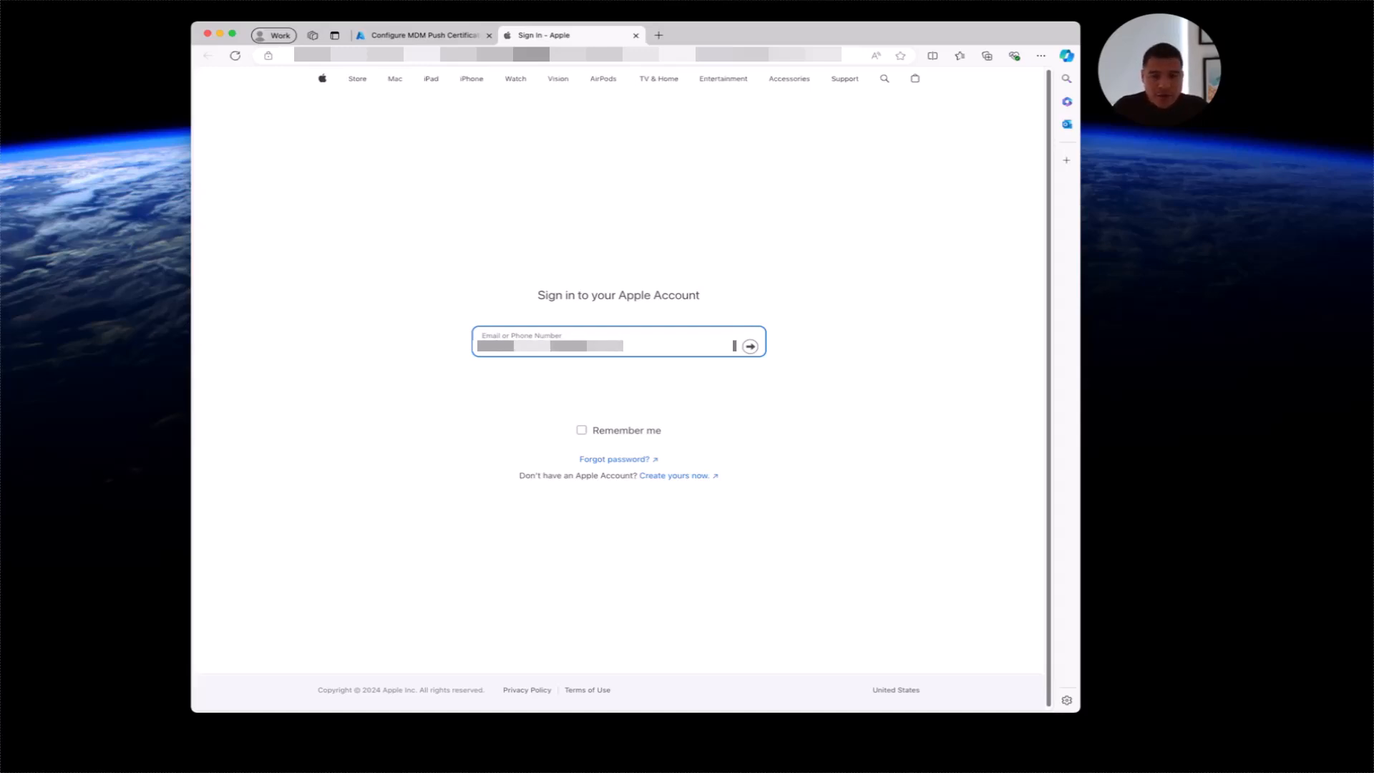
pyautogui.click(750, 346)
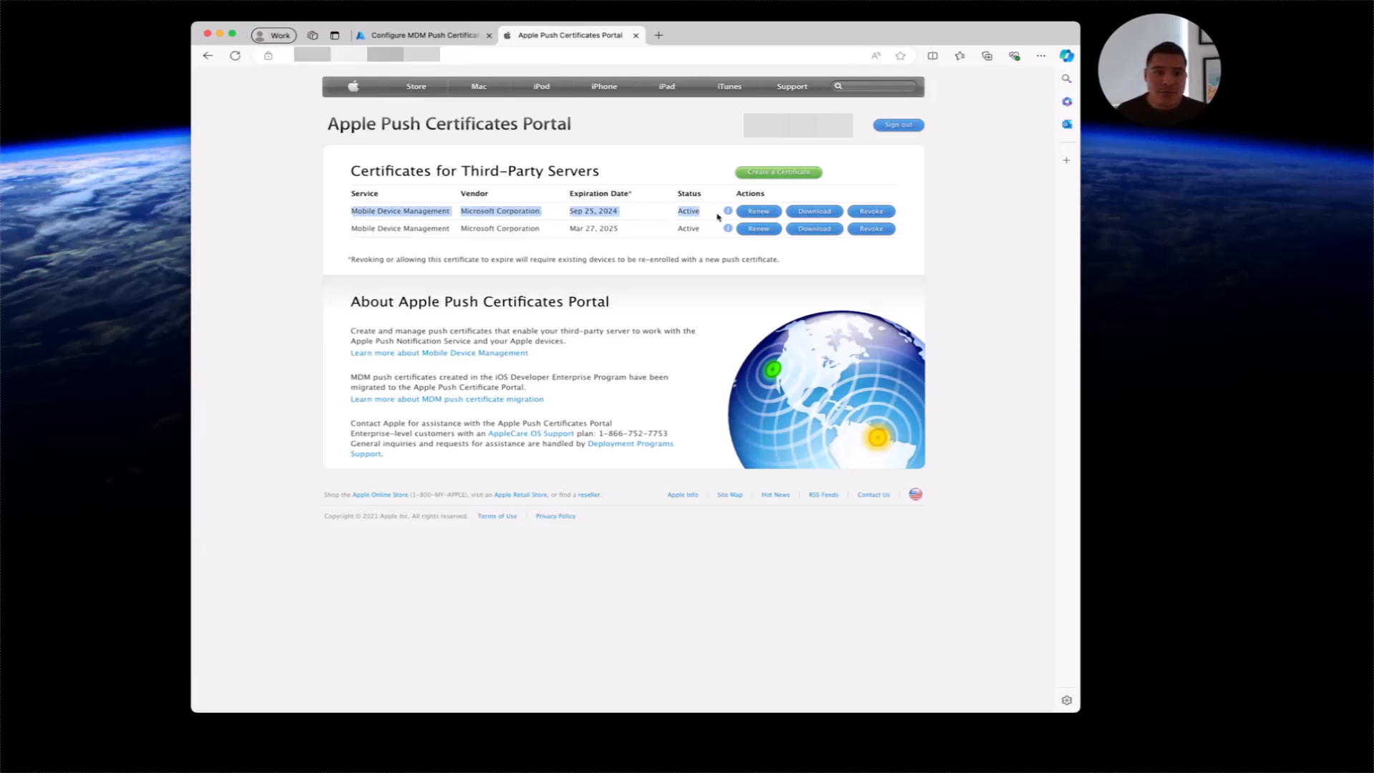
# - Match the Sep 25, 2024 certificate's serial number against Intune, then start renewing it
pyautogui.click(728, 211)
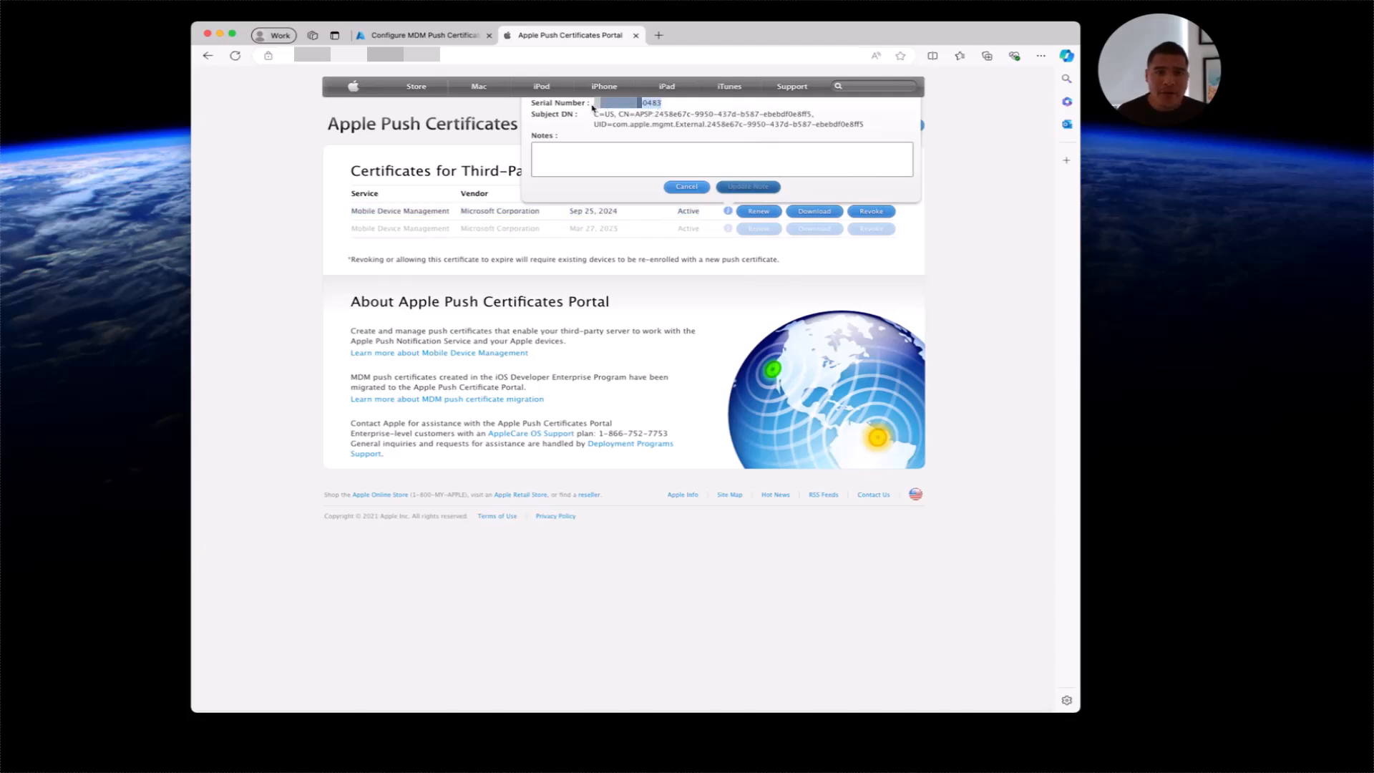
pyautogui.click(424, 35)
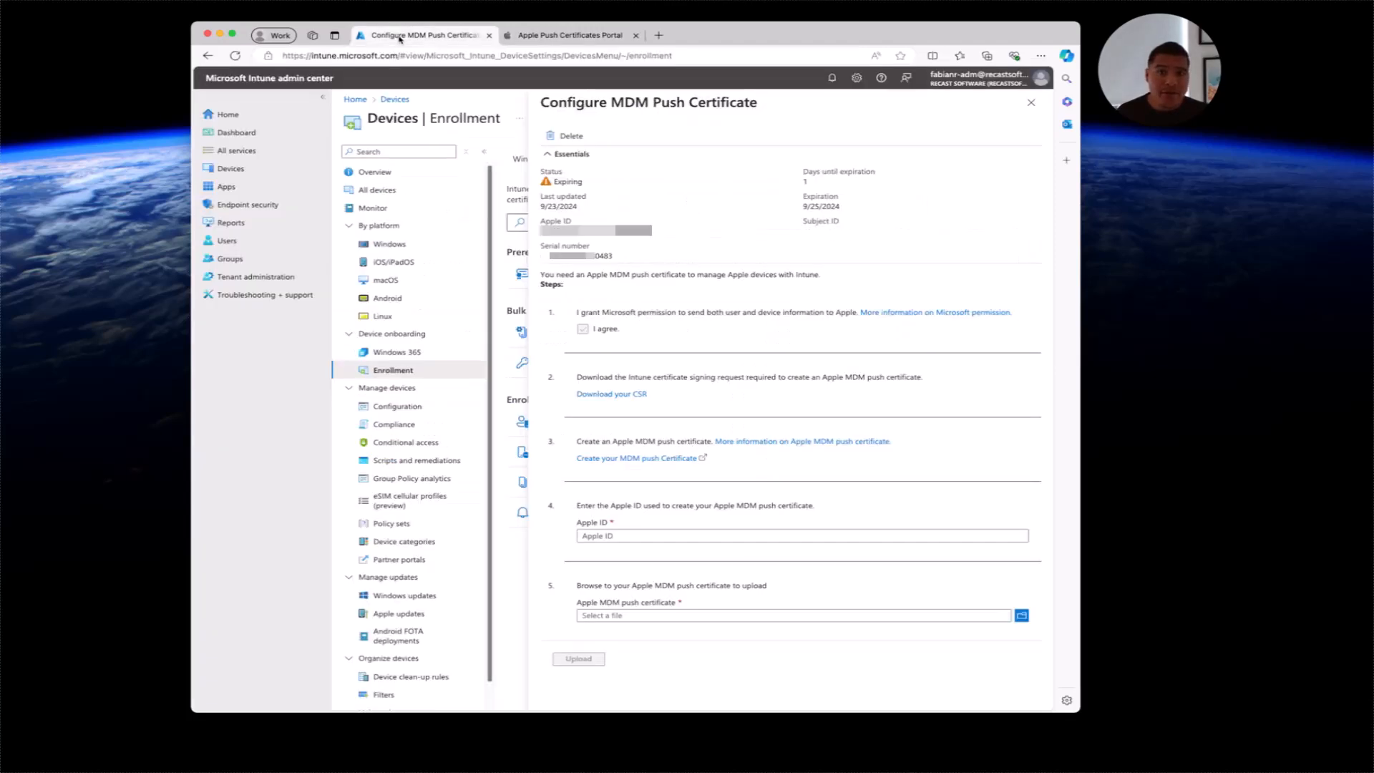
pyautogui.moveTo(619, 259)
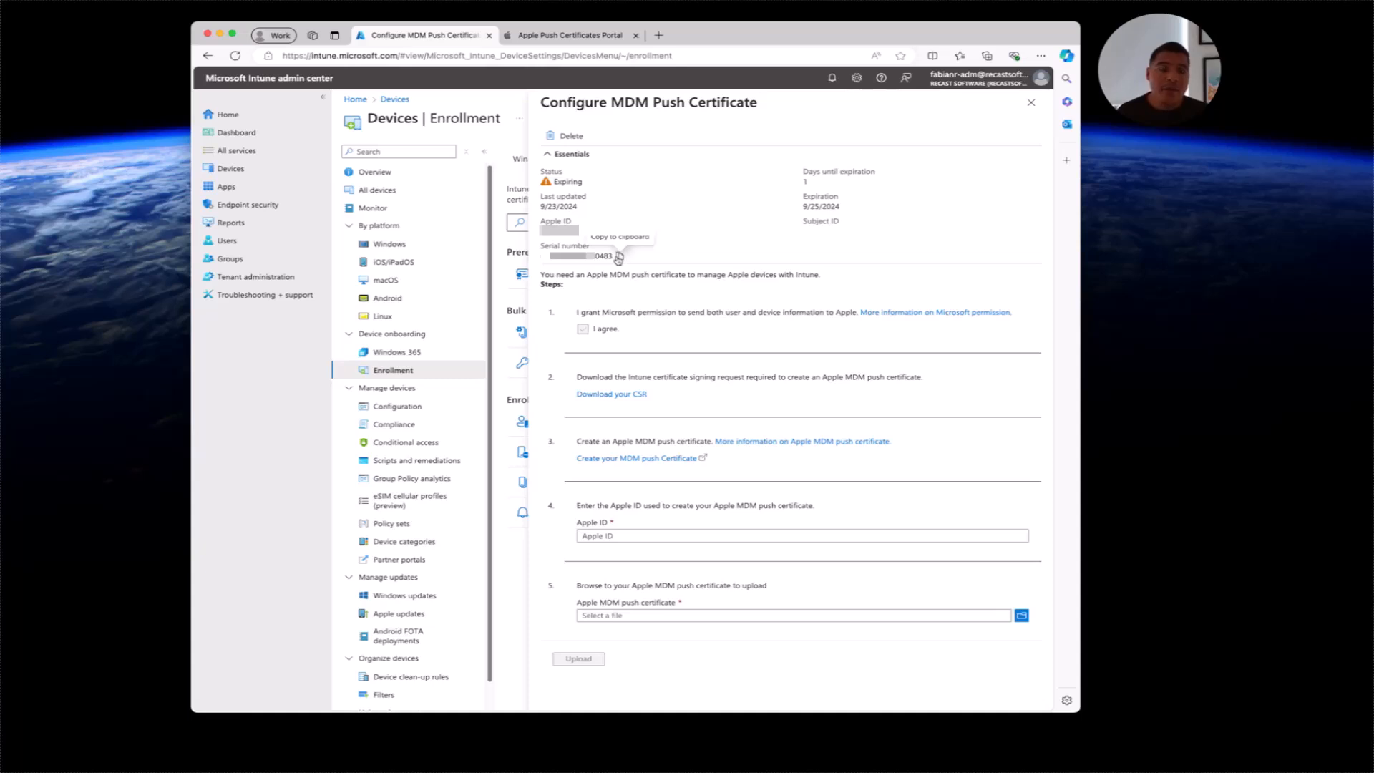
pyautogui.click(568, 34)
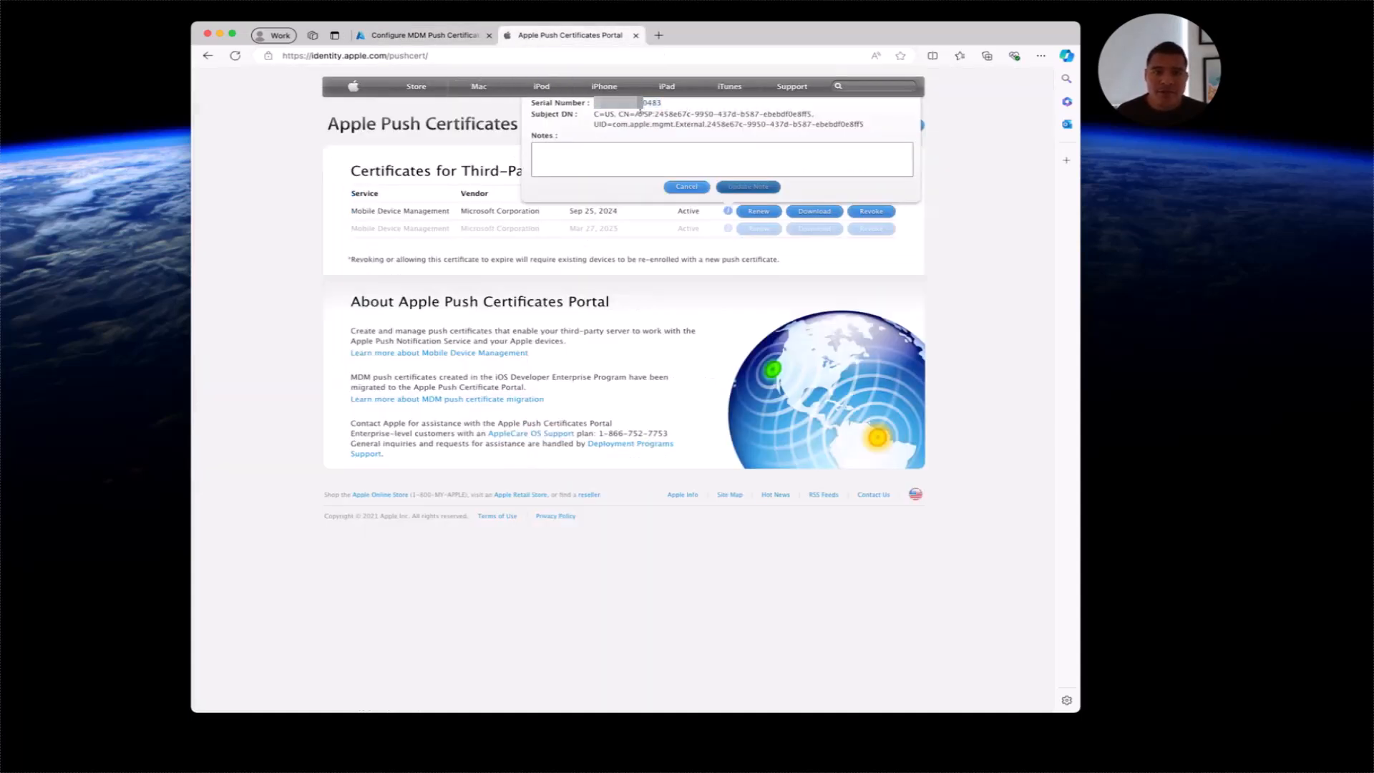
pyautogui.click(424, 35)
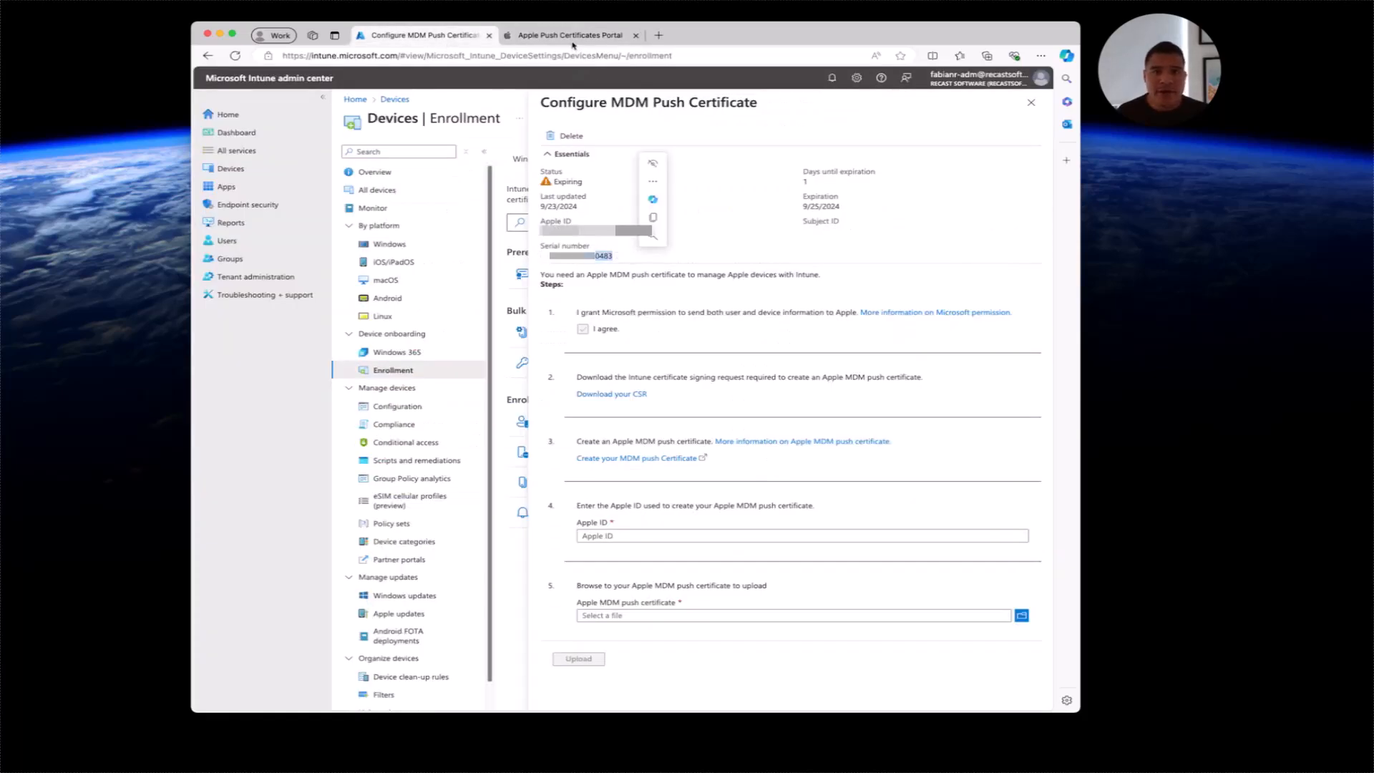
pyautogui.click(569, 35)
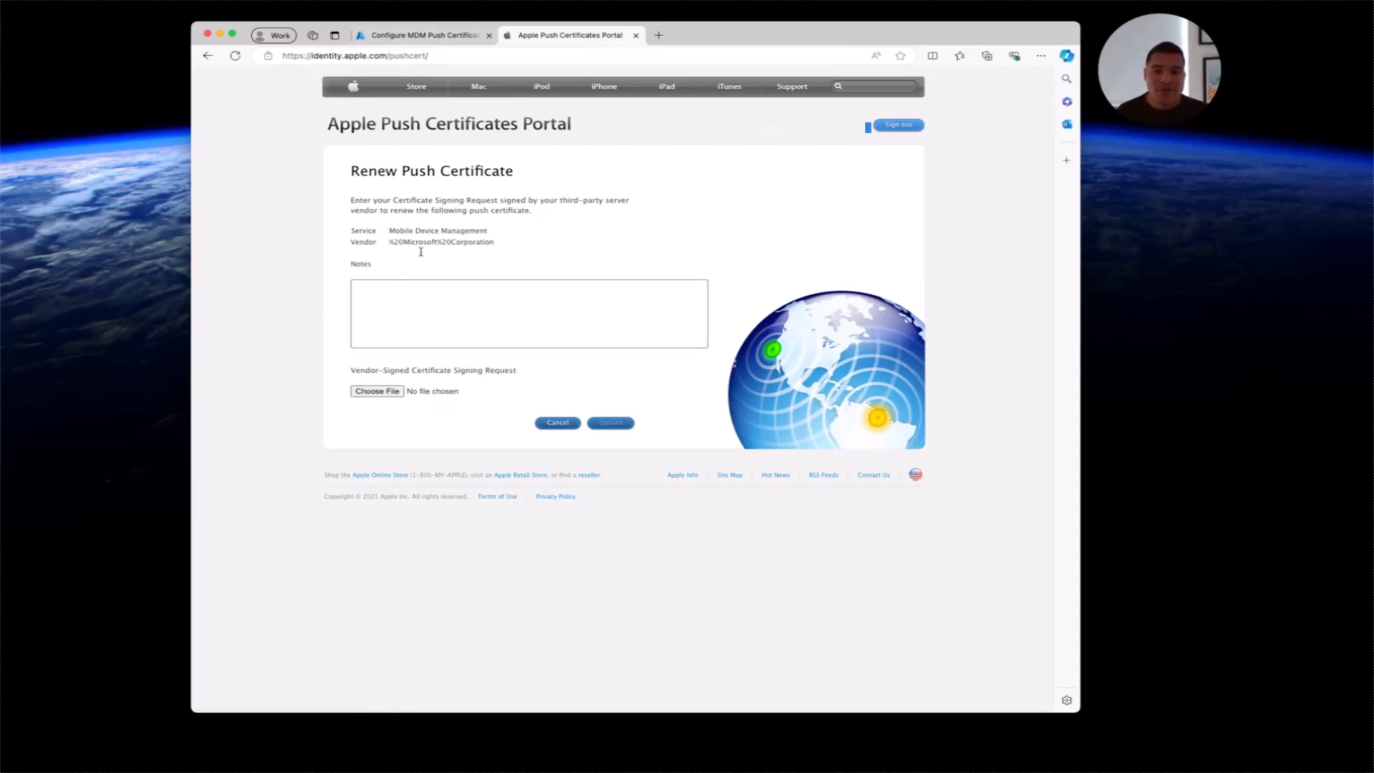
pyautogui.click(376, 391)
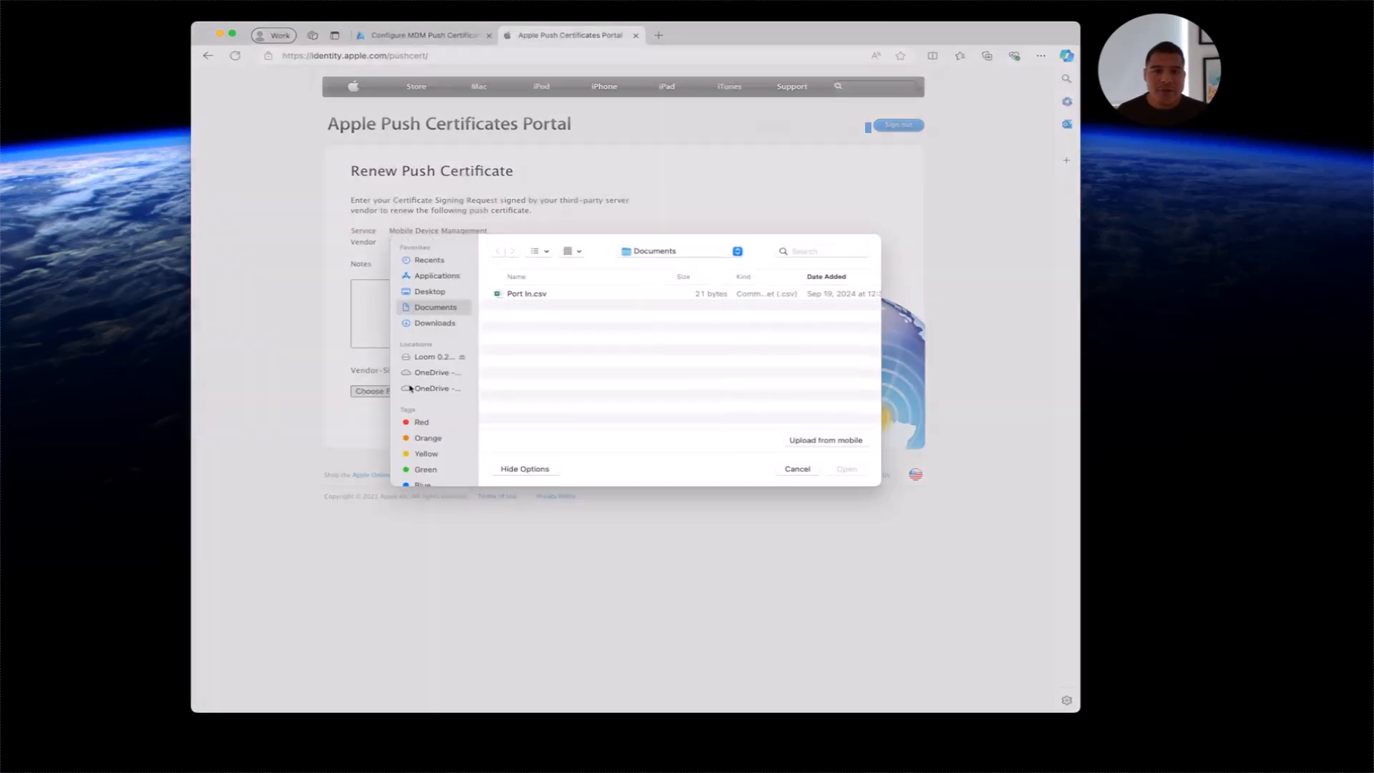
# - Upload IntuneCSR.csr from Downloads to renew the certificate, now expiring Sep 24, 2025
pyautogui.click(434, 323)
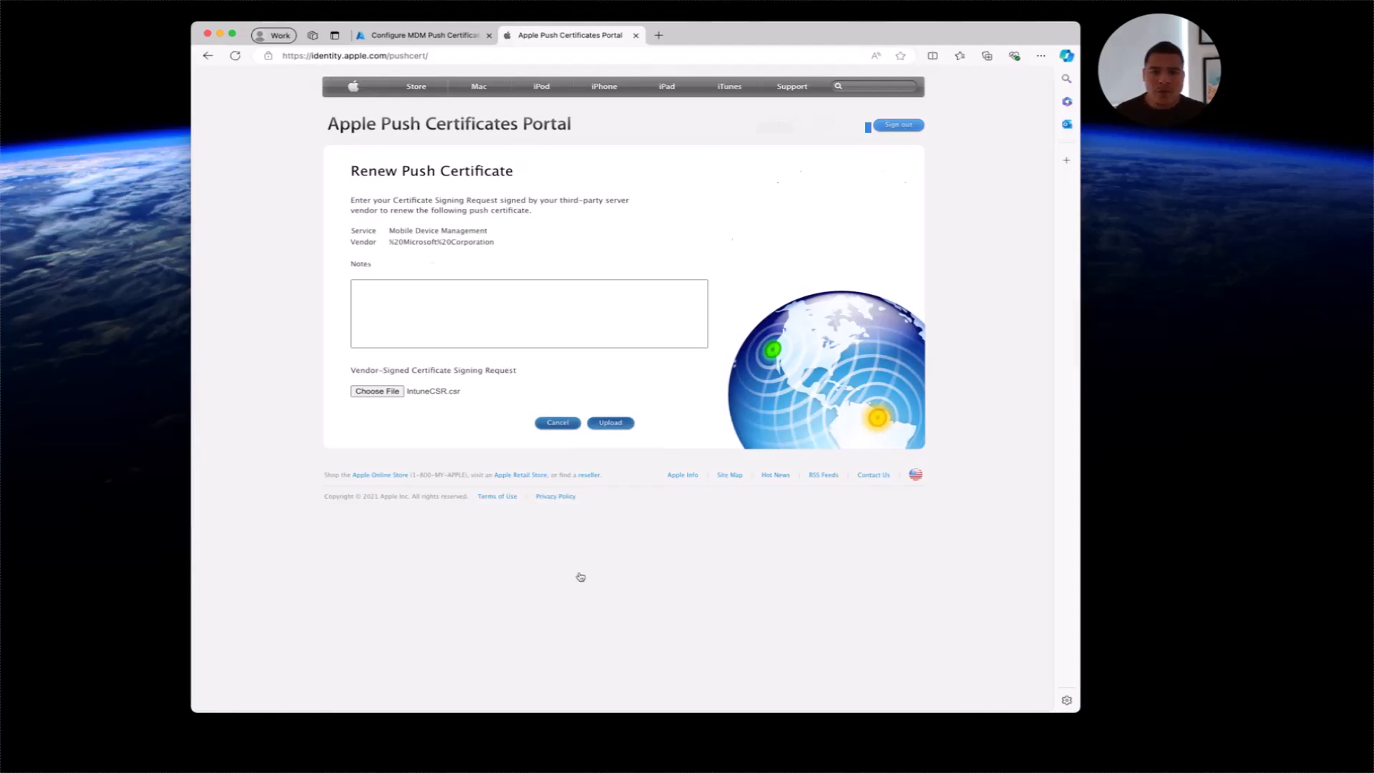
pyautogui.click(610, 422)
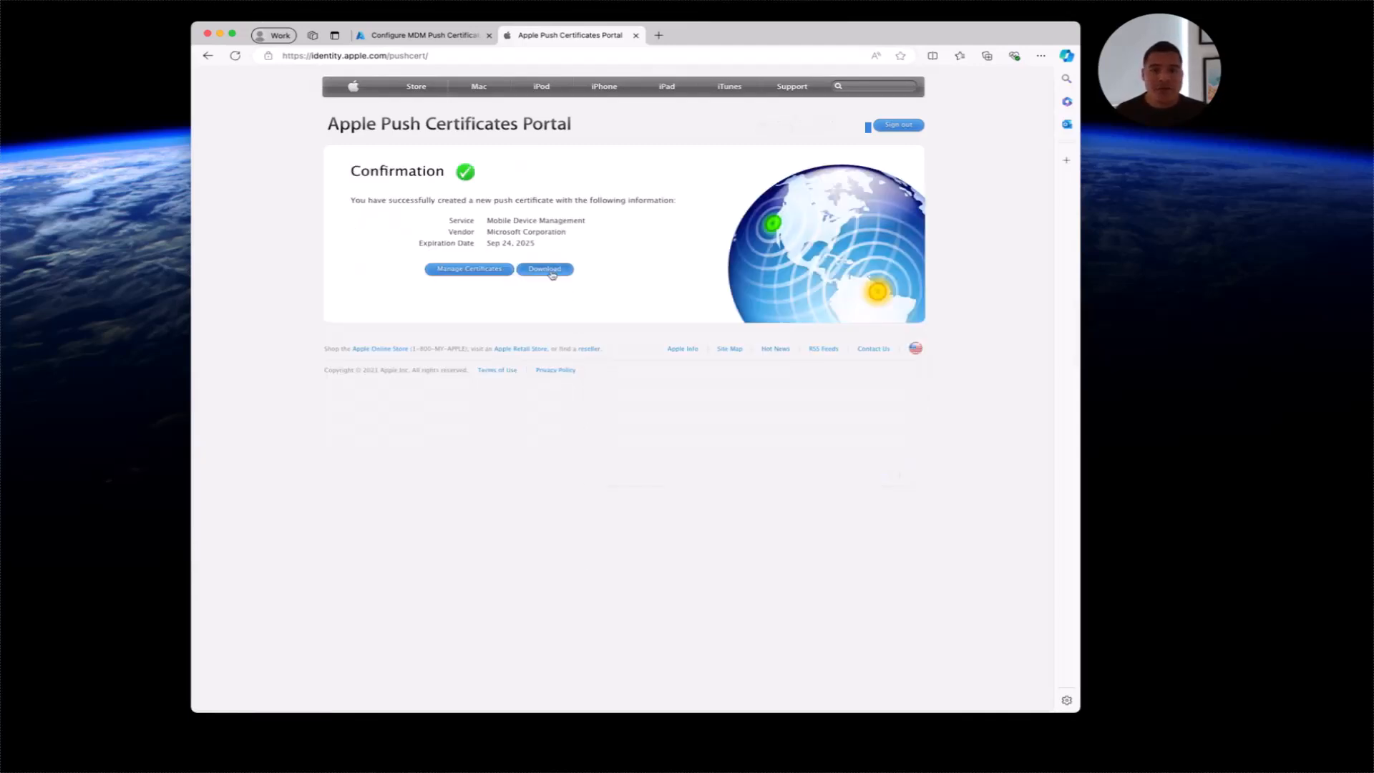
# - Download MDM_ Microsoft Corporation_Certificate.pem and return to the Intune tab
pyautogui.click(544, 269)
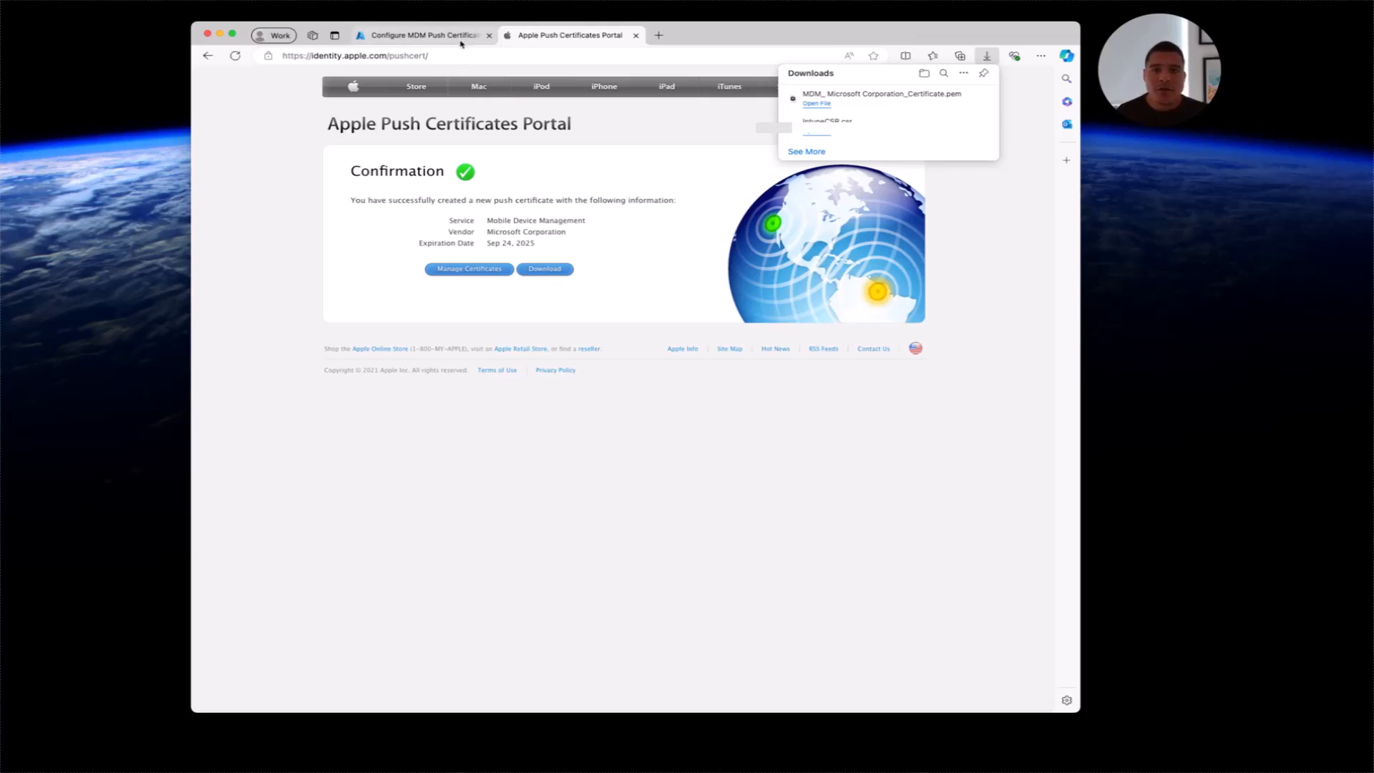
pyautogui.click(423, 35)
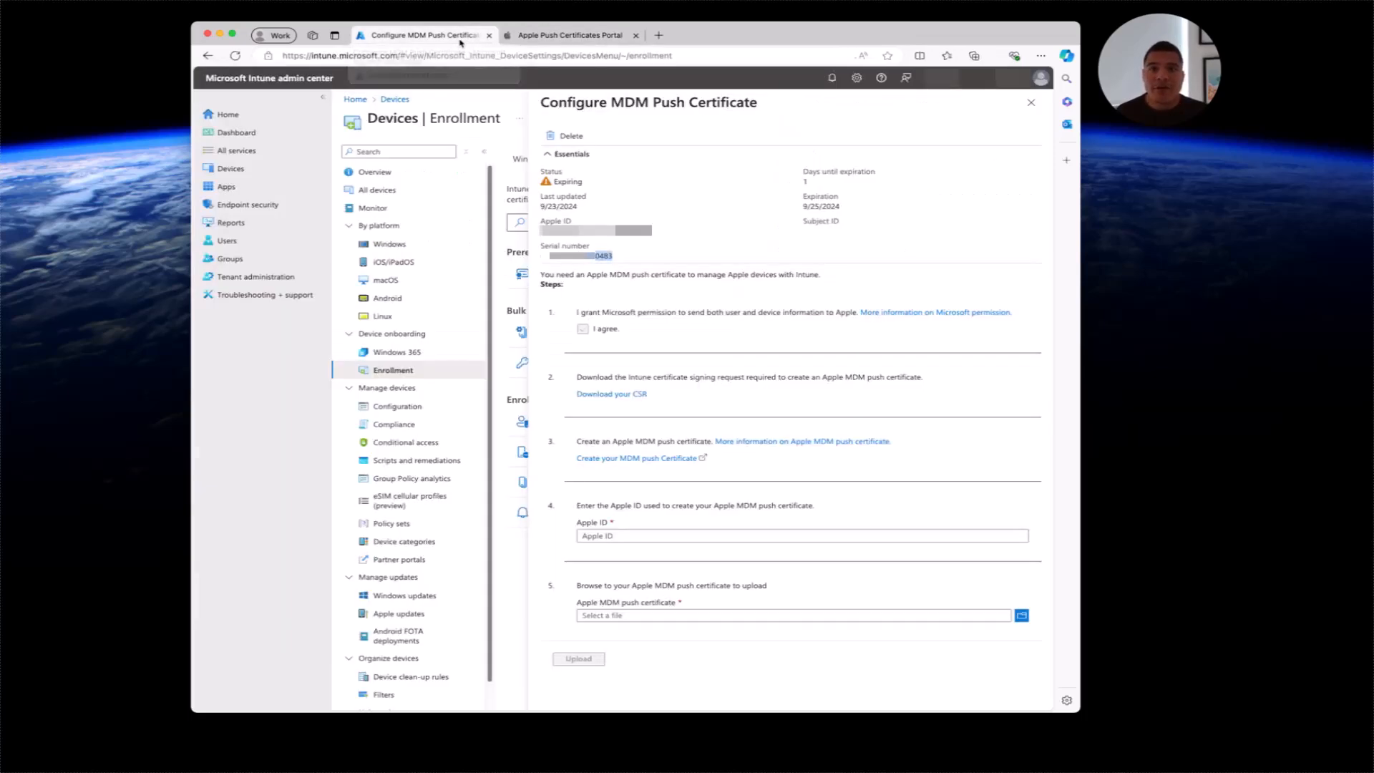
# - Enter the Apple ID and upload the renewed .pem, making the certificate Active until 9/24/2025
pyautogui.click(802, 536)
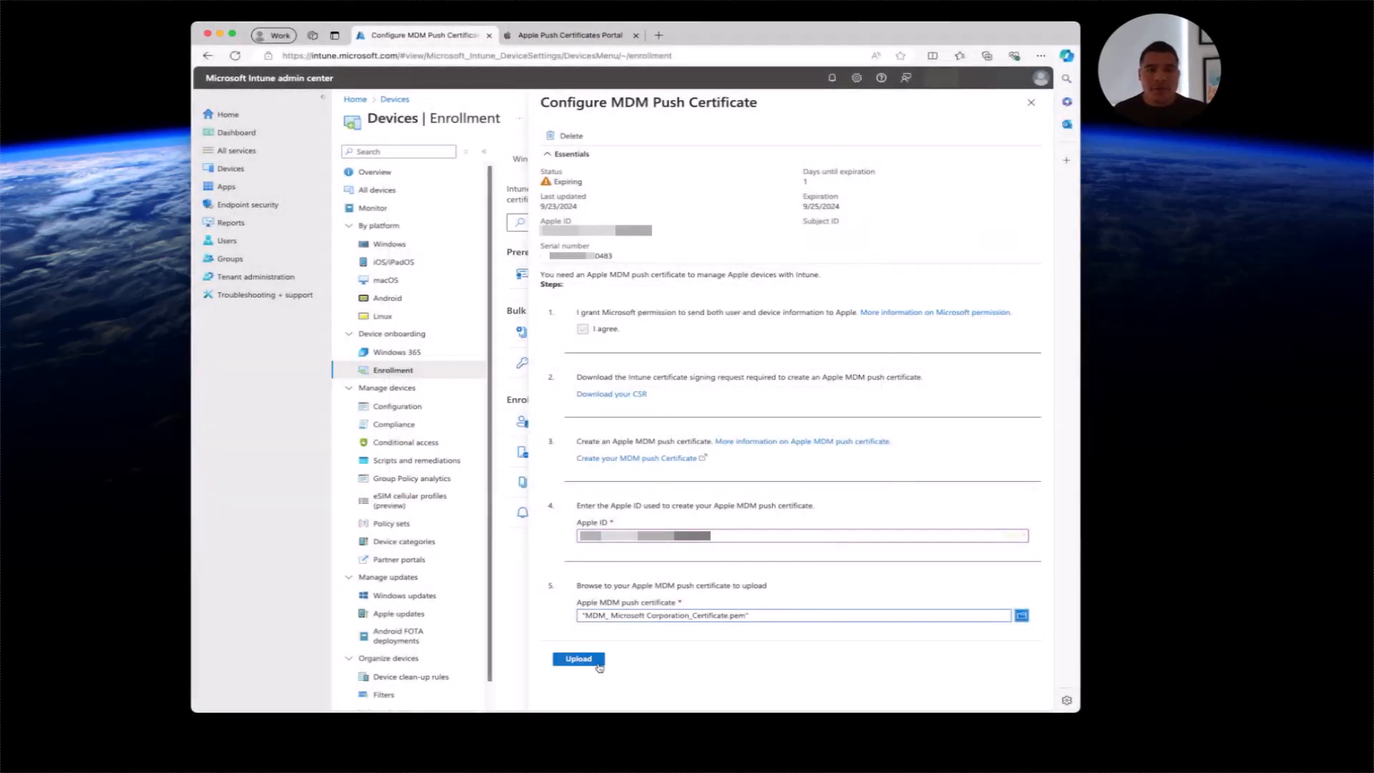
pyautogui.click(579, 658)
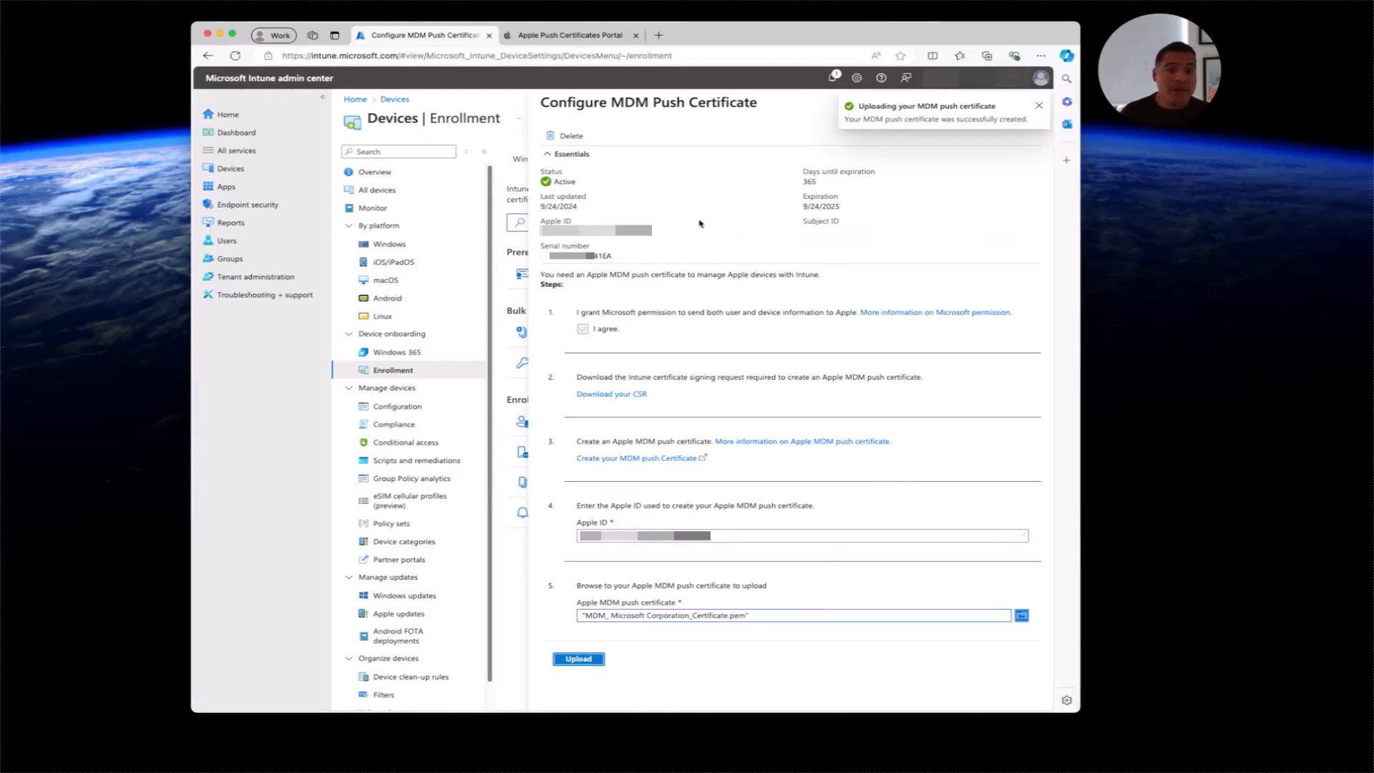